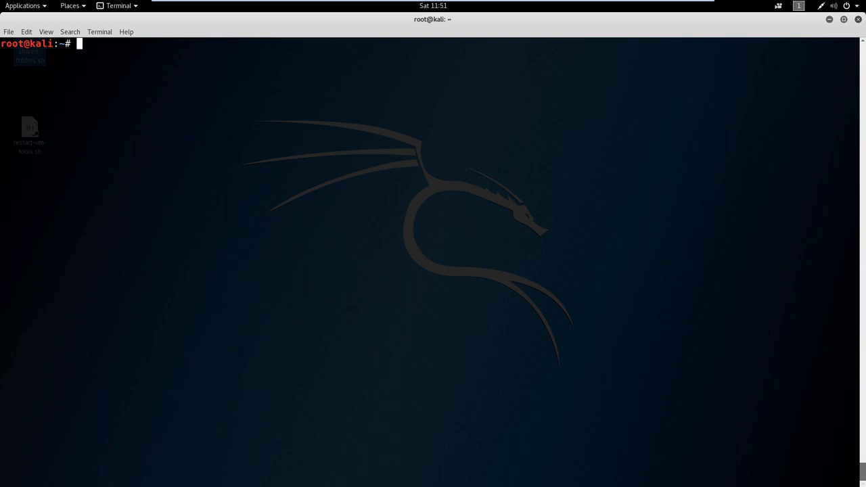
pyautogui.moveTo(122, 55)
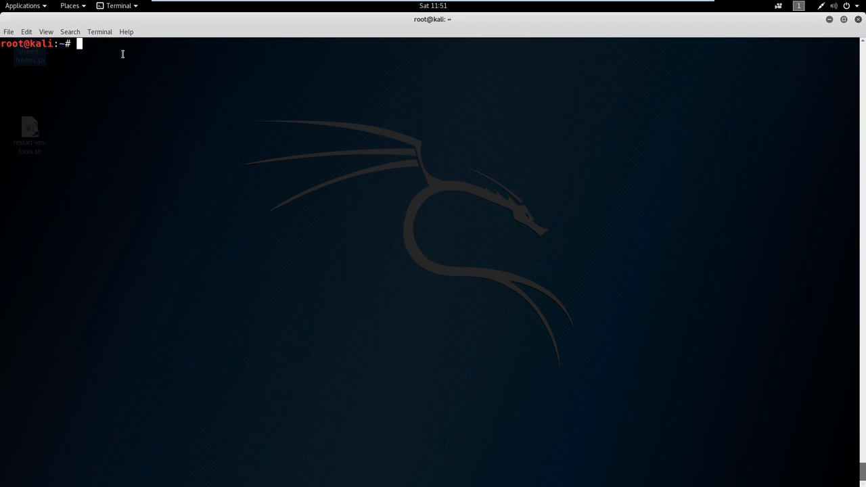
# Step: Type ifconfig at the root prompt without running it
pyautogui.write('ifco')
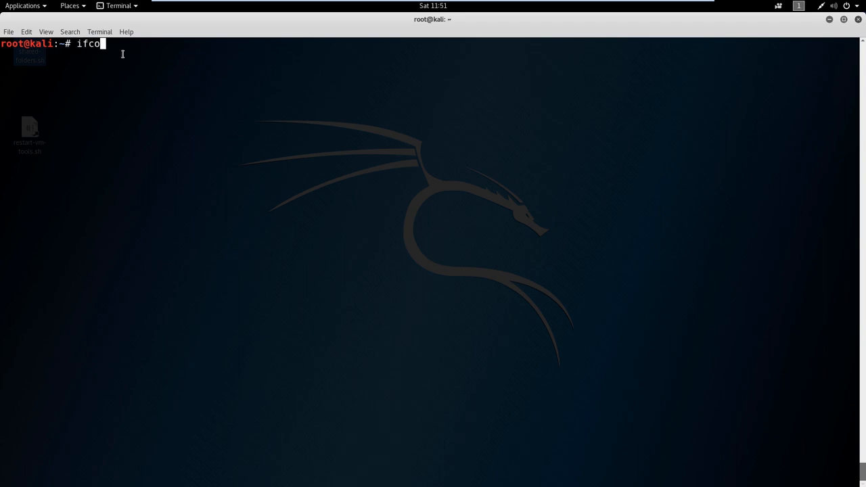
pyautogui.write('nfig')
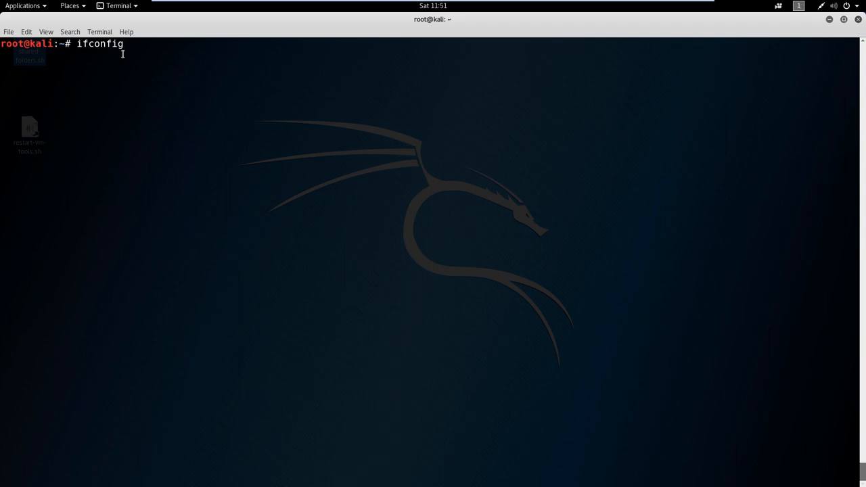
# Step: Run ifconfig to show eth0 and lo details, then begin typing ping
pyautogui.press('Return')
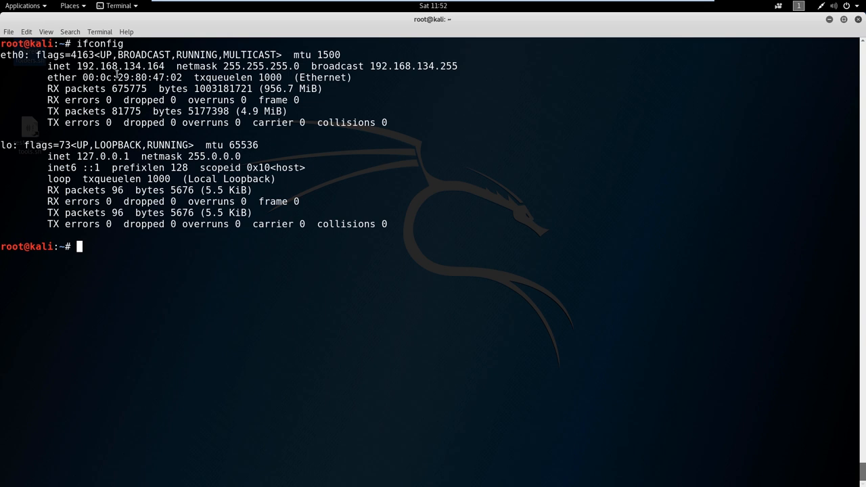
pyautogui.moveTo(157, 71)
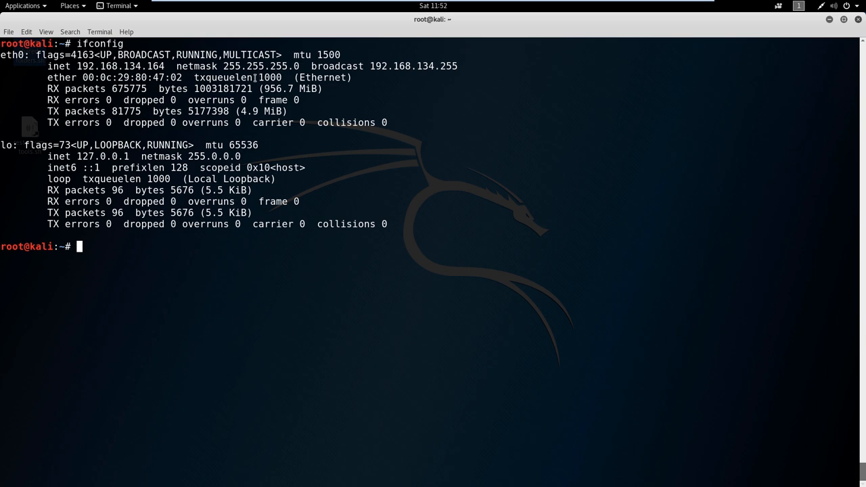
pyautogui.moveTo(391, 71)
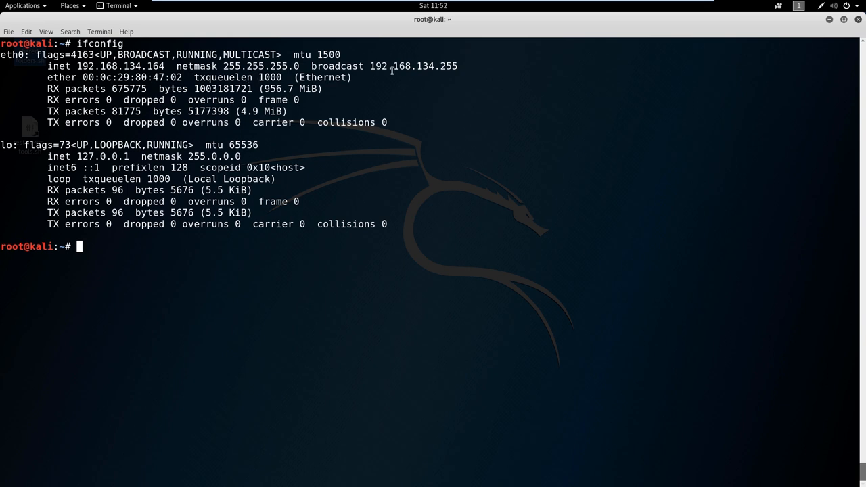
pyautogui.moveTo(88, 115)
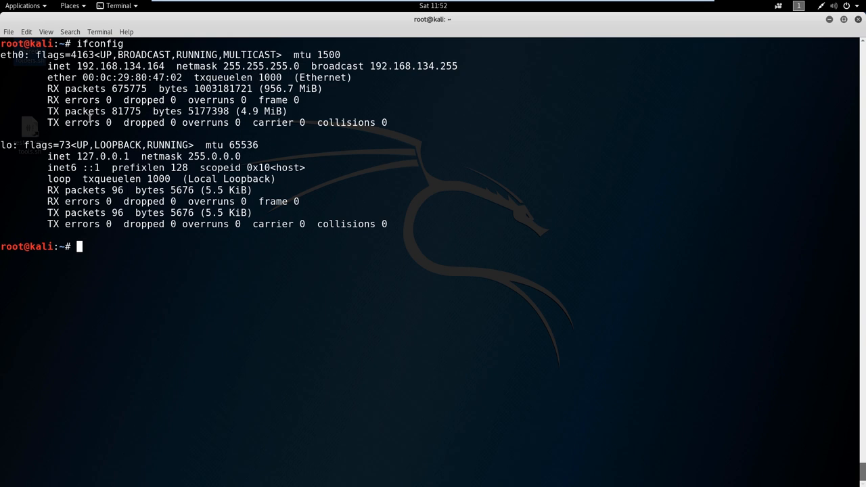
pyautogui.moveTo(9, 150)
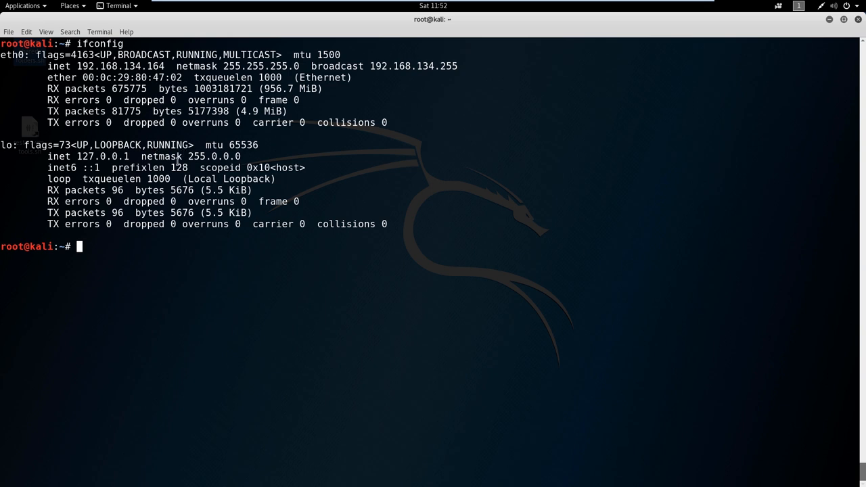
pyautogui.moveTo(113, 249)
pyautogui.write('iwconfig')
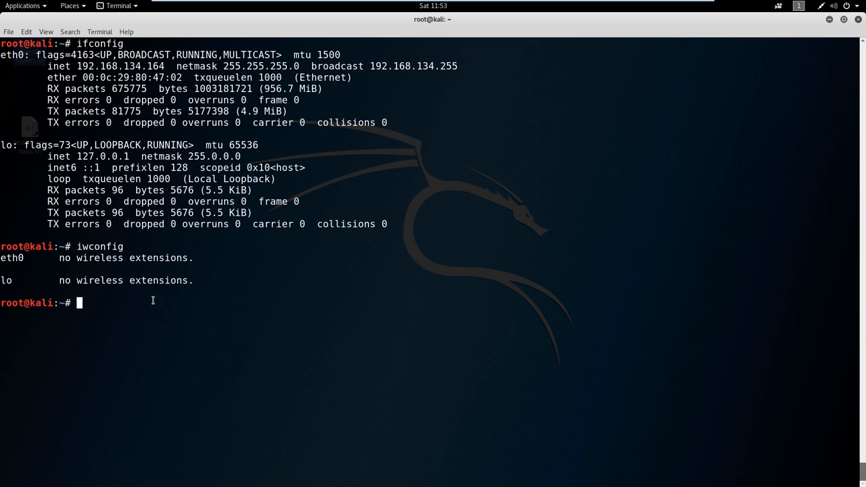
pyautogui.write('ping')
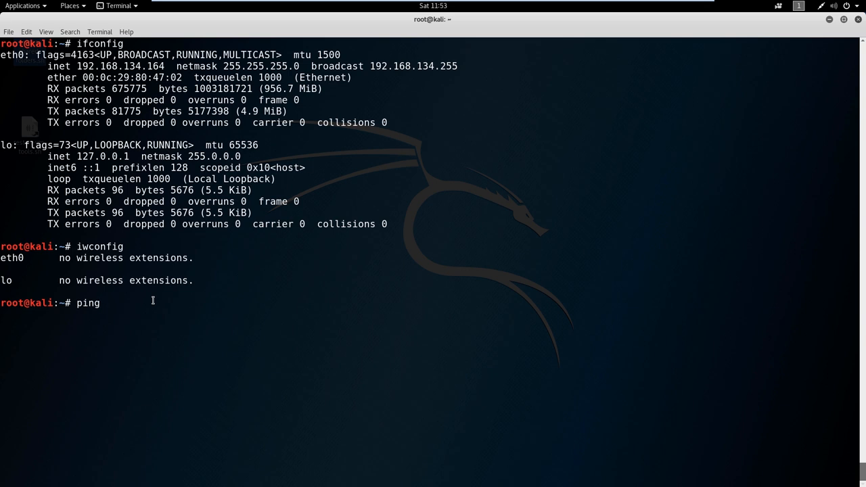
# Step: Ping 192.168.15.1 and stop it after four replies with 0% loss
pyautogui.write('192.168')
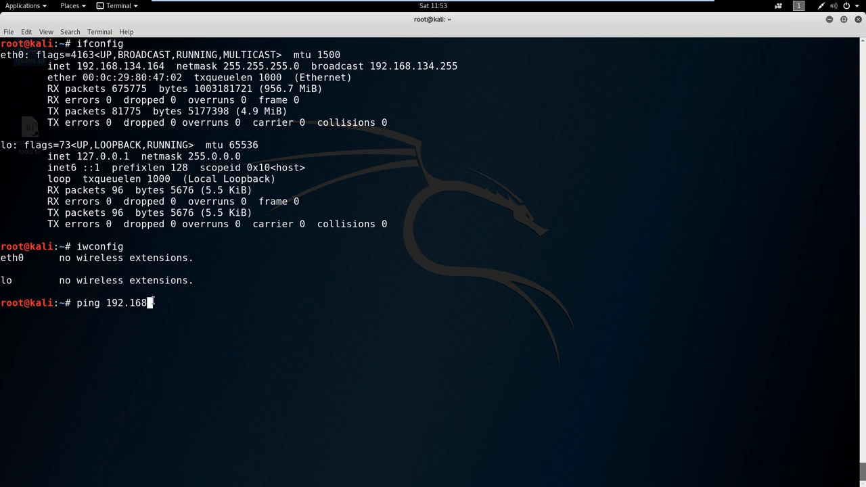
pyautogui.write('.15.1')
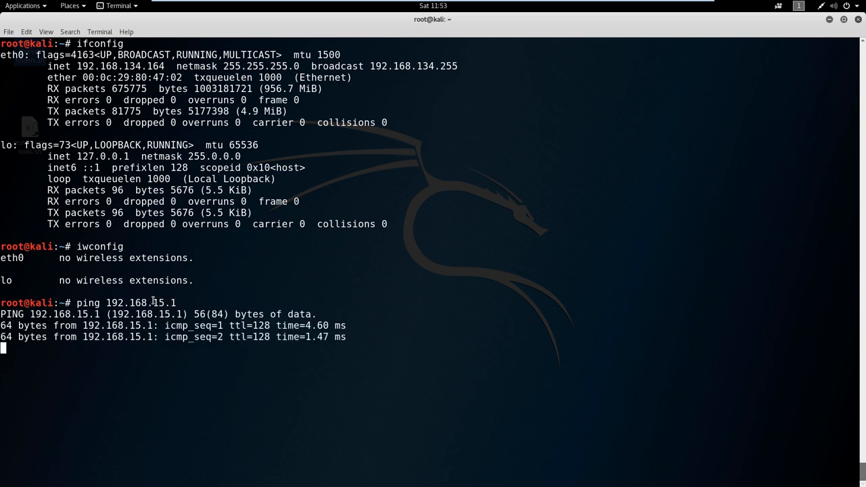
pyautogui.press('ctrl+c')
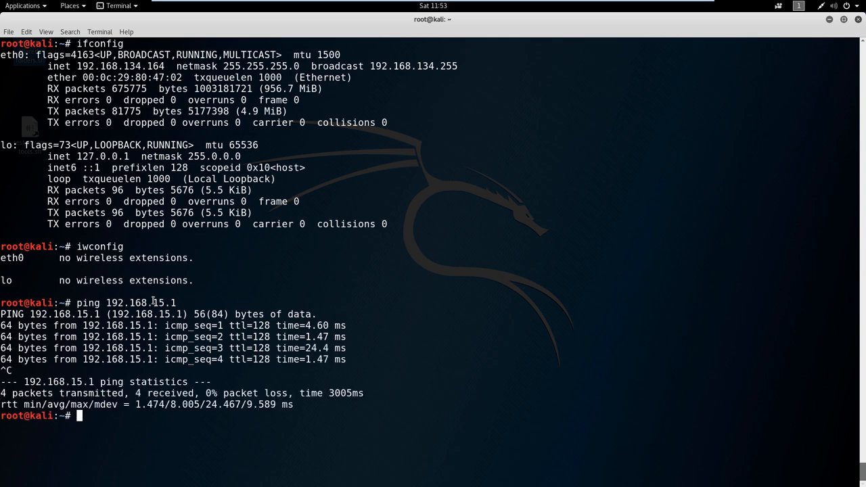
# Step: Ping 192.168.16.1 and stop it after 16 unanswered packets, 100% loss
pyautogui.write('ping 192.168.15.1')
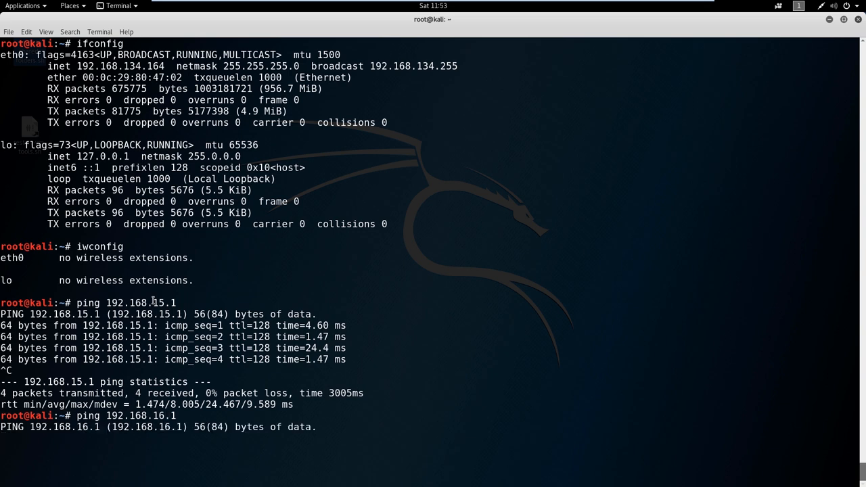
pyautogui.moveTo(107, 272)
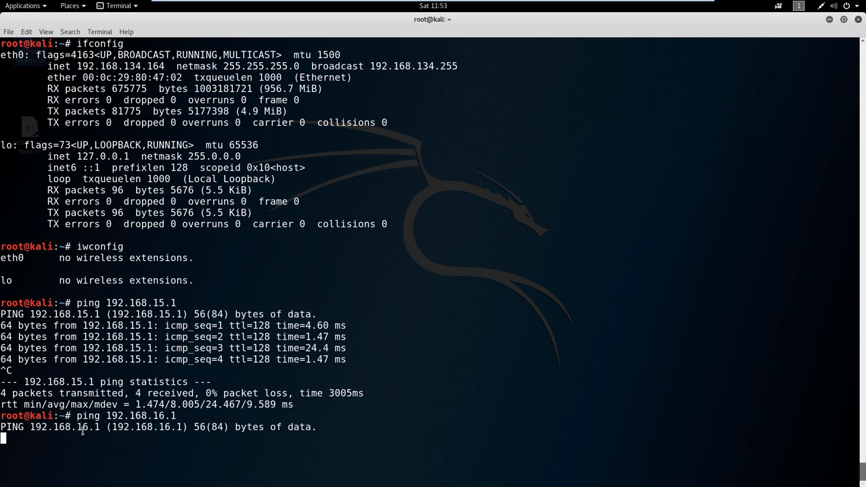
pyautogui.press('ctrl+c')
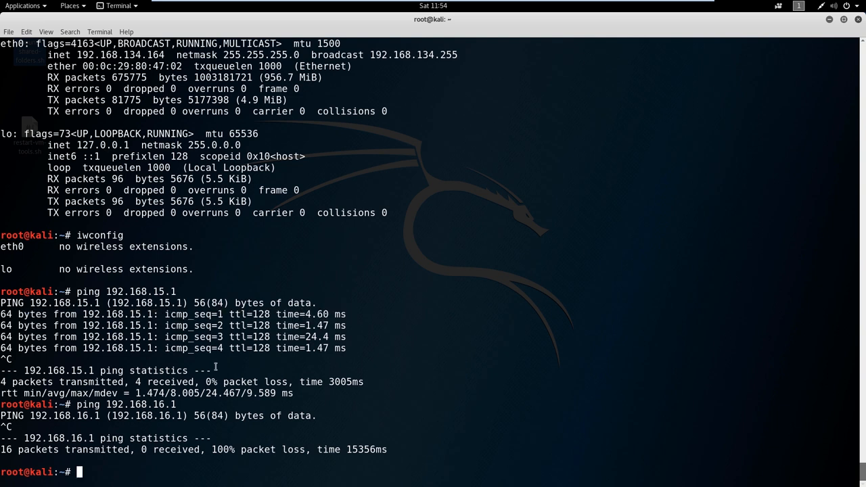
pyautogui.moveTo(144, 325)
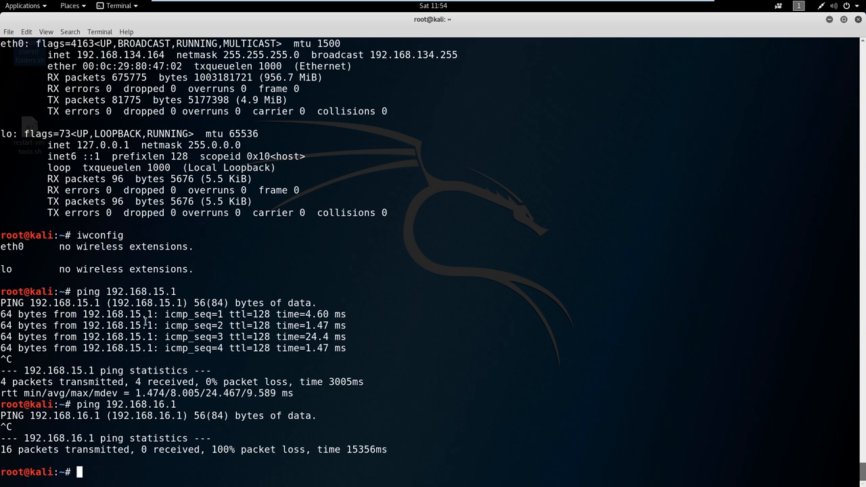
pyautogui.moveTo(119, 384)
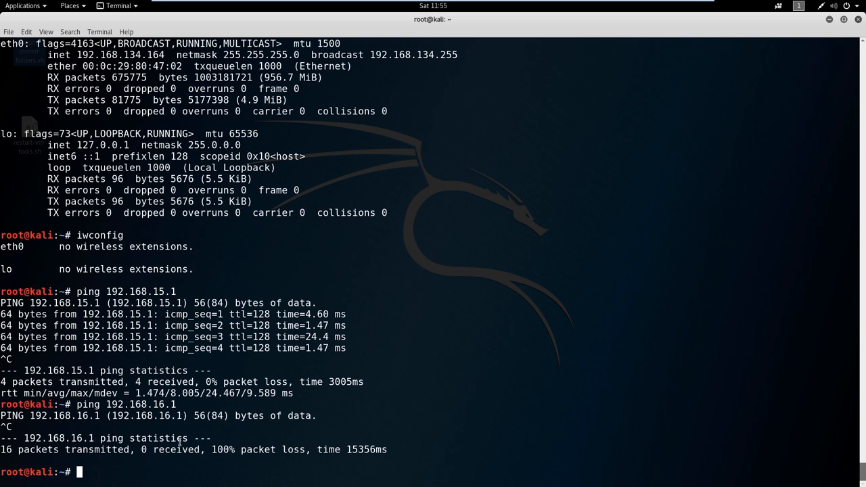
# Step: Run arp -a to list the eth0 neighbours, including gateway 192.168.134.2
pyautogui.write('arp -a')
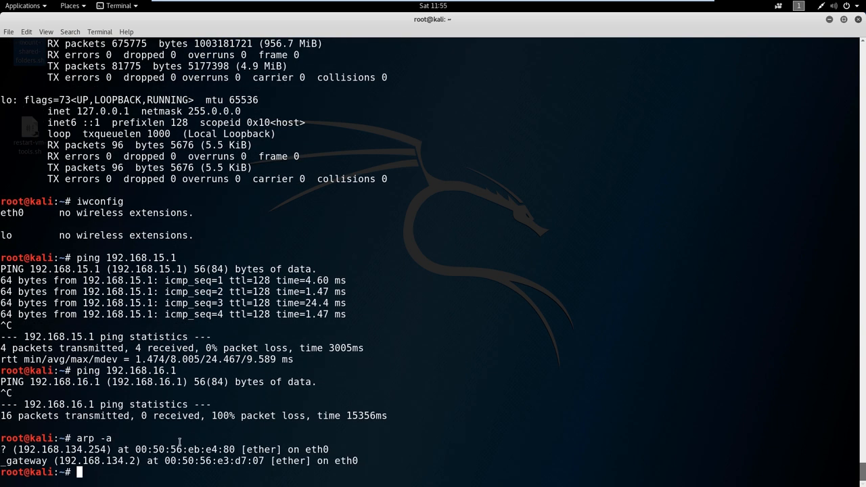
pyautogui.moveTo(192, 422)
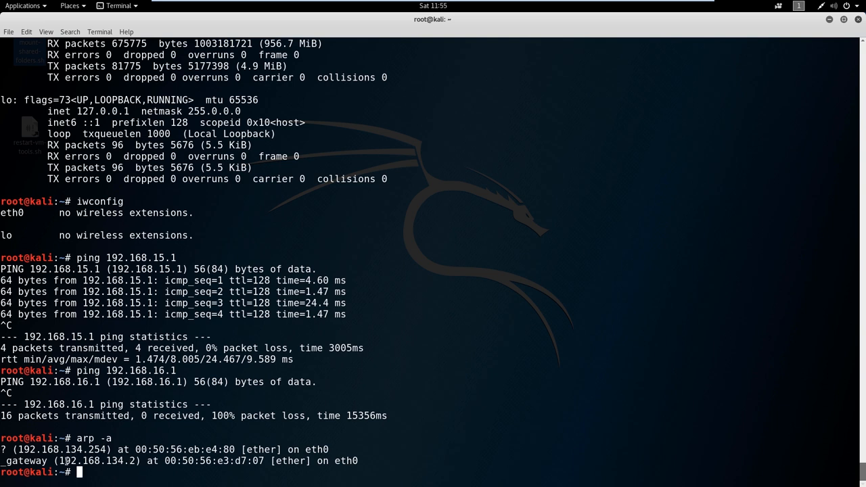
pyautogui.moveTo(154, 462)
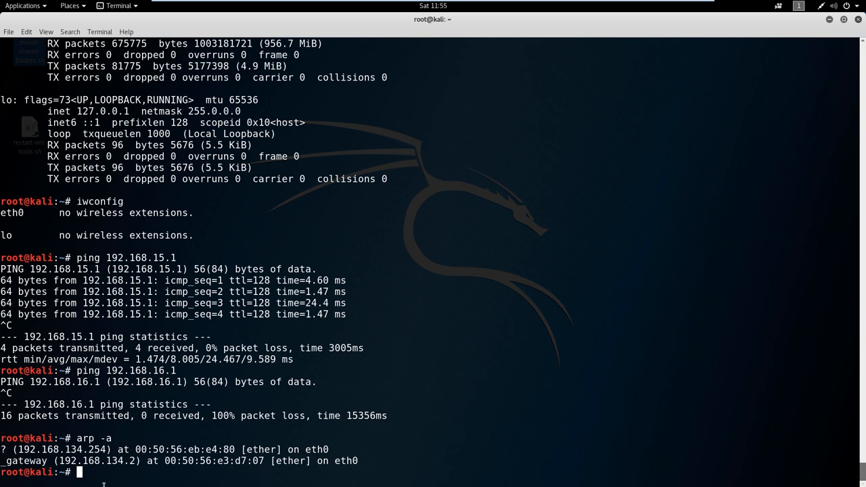
pyautogui.moveTo(100, 481)
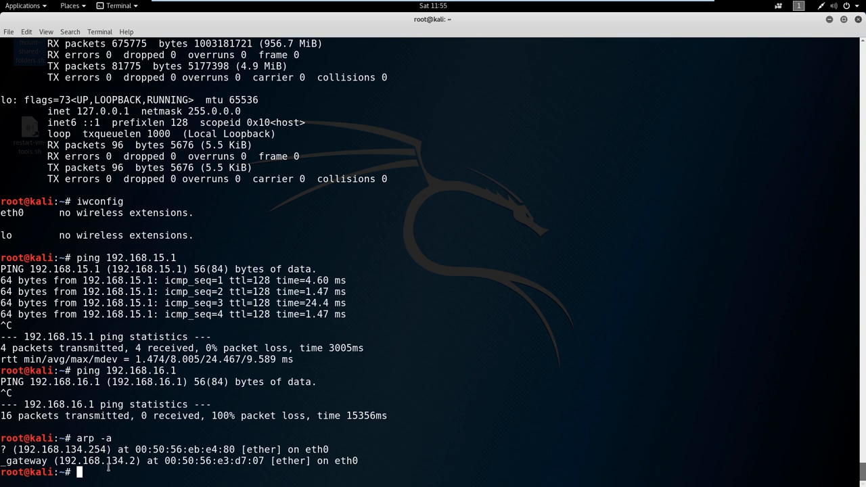
pyautogui.moveTo(118, 472)
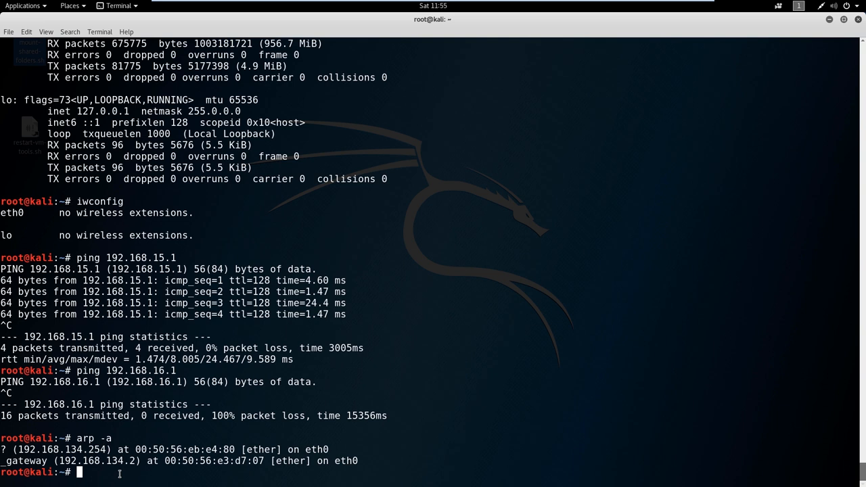
pyautogui.moveTo(96, 478)
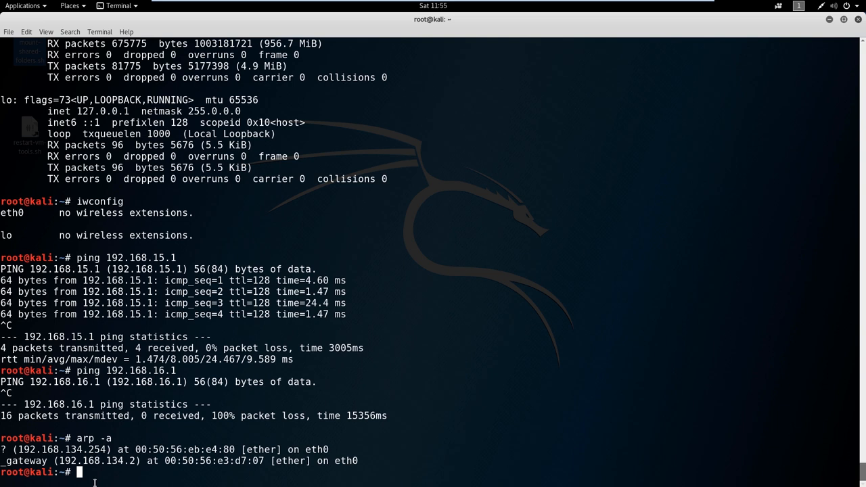
pyautogui.moveTo(125, 453)
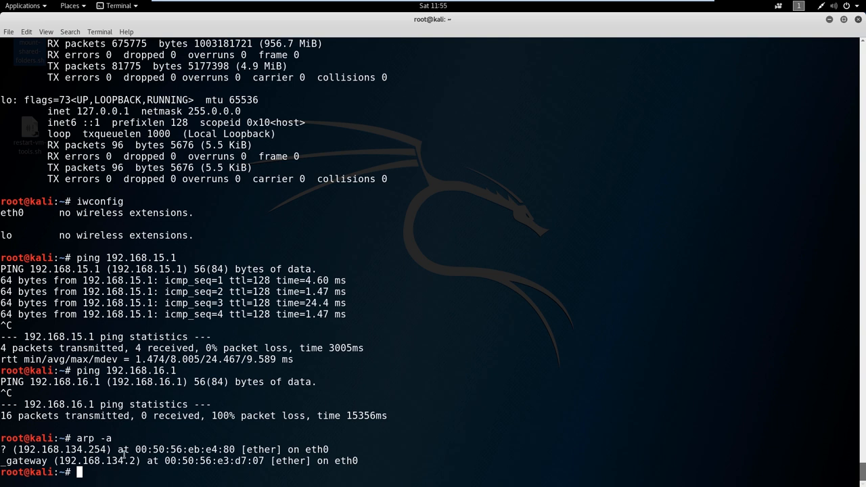
# Step: Run netstat -ano to list connections and UNIX sockets with numeric addresses
pyautogui.write('netstat')
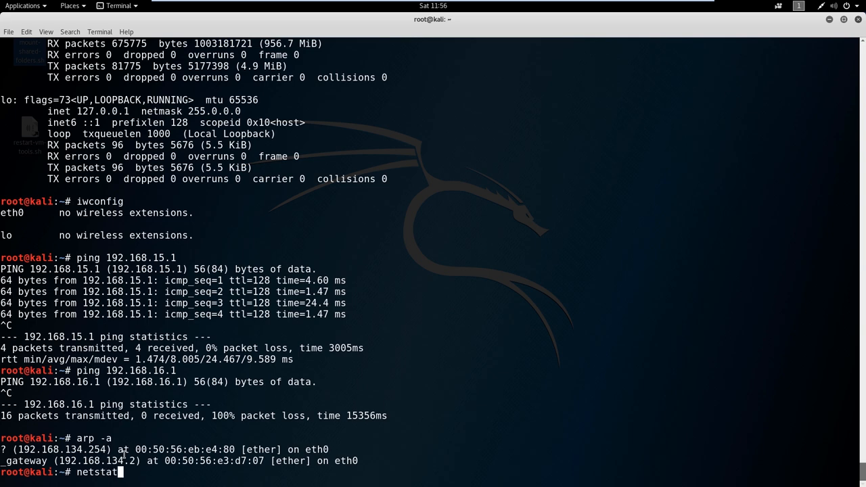
pyautogui.write('-ano')
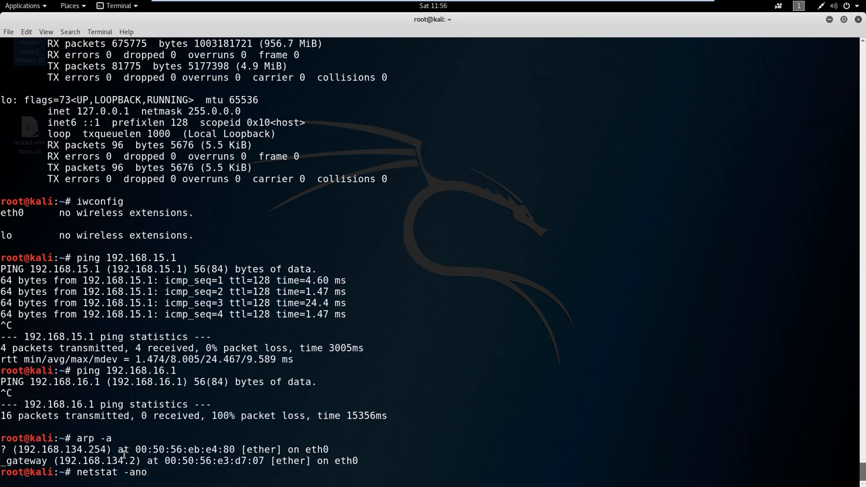
pyautogui.press('Return')
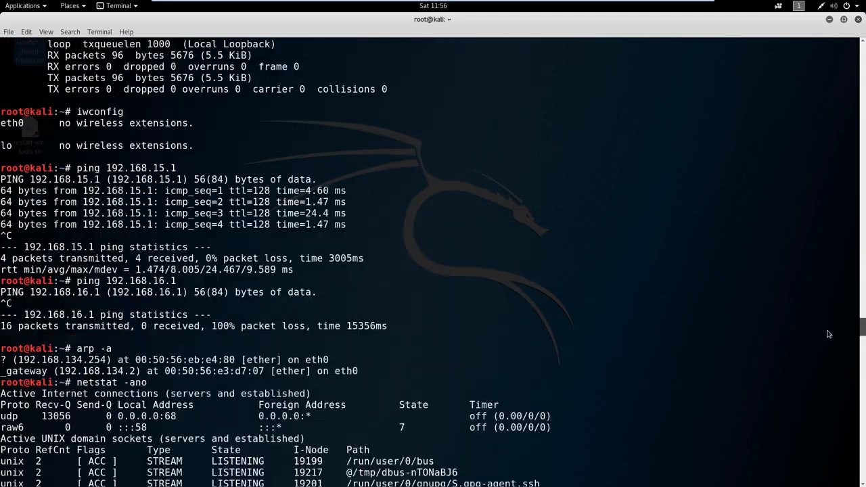
pyautogui.scroll(-3)
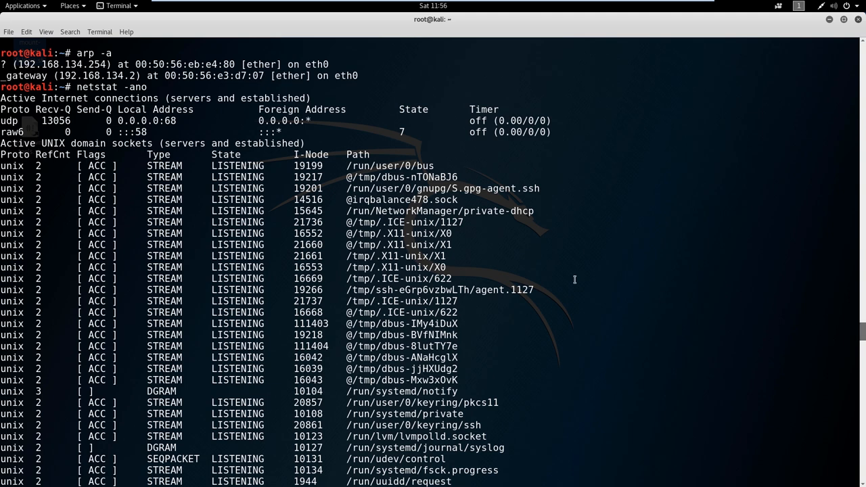
pyautogui.scroll(-3)
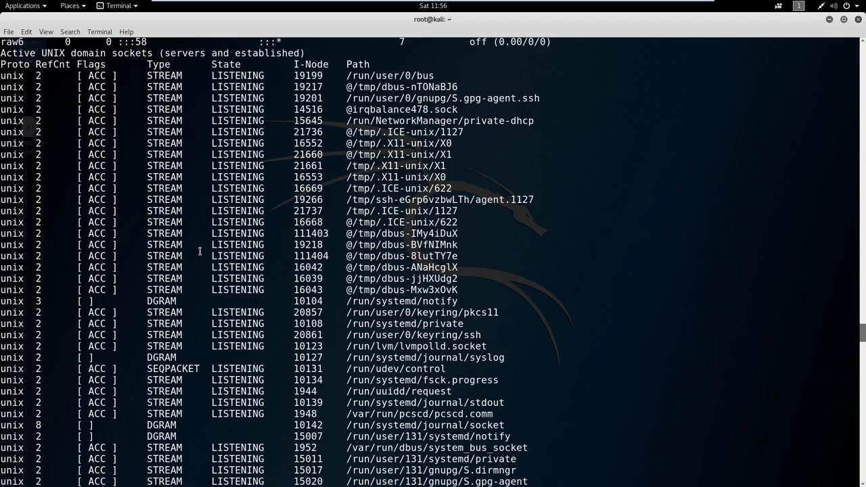
pyautogui.moveTo(568, 303)
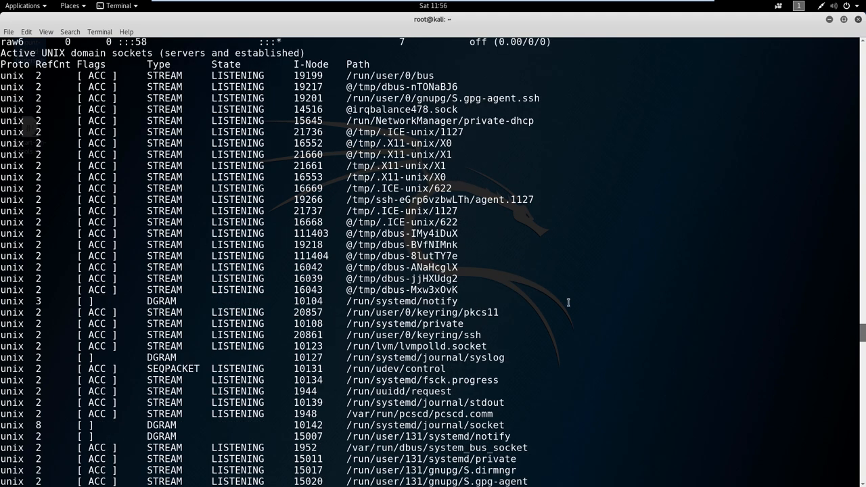
pyautogui.scroll(-3)
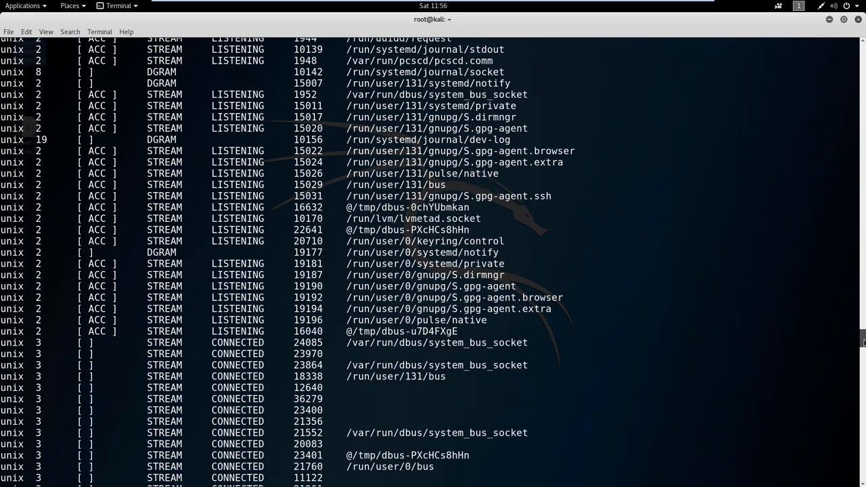
pyautogui.scroll(-3)
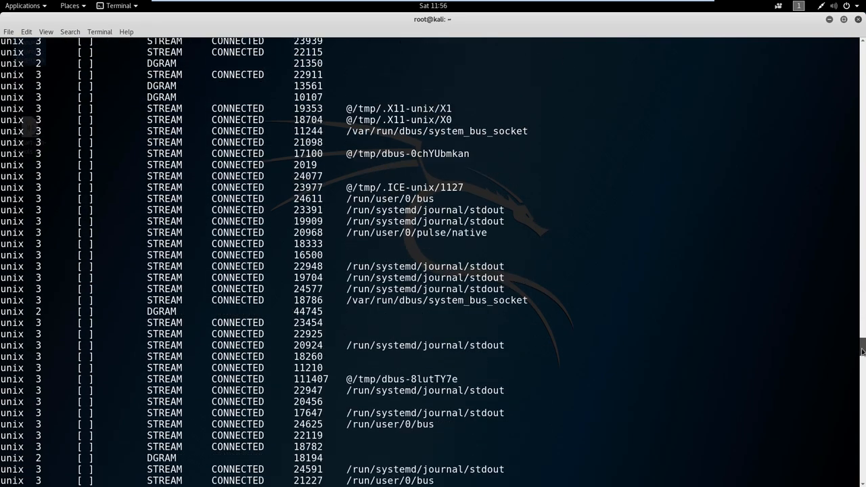
pyautogui.scroll(-3)
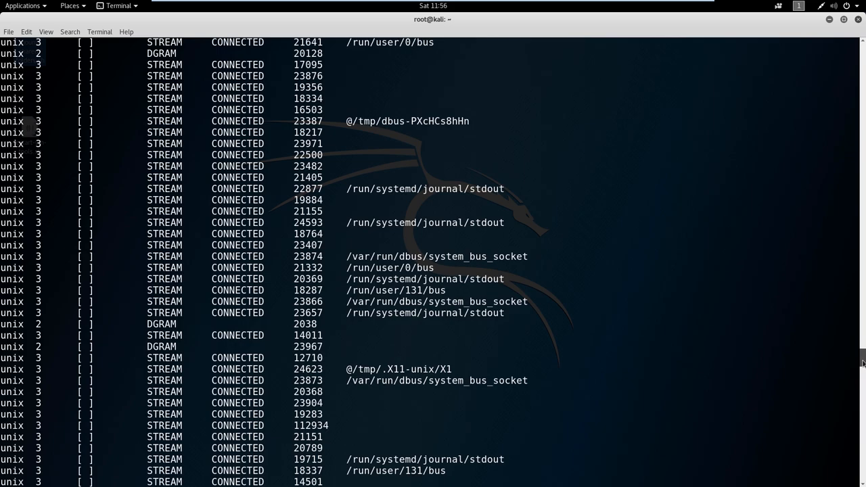
pyautogui.scroll(-3)
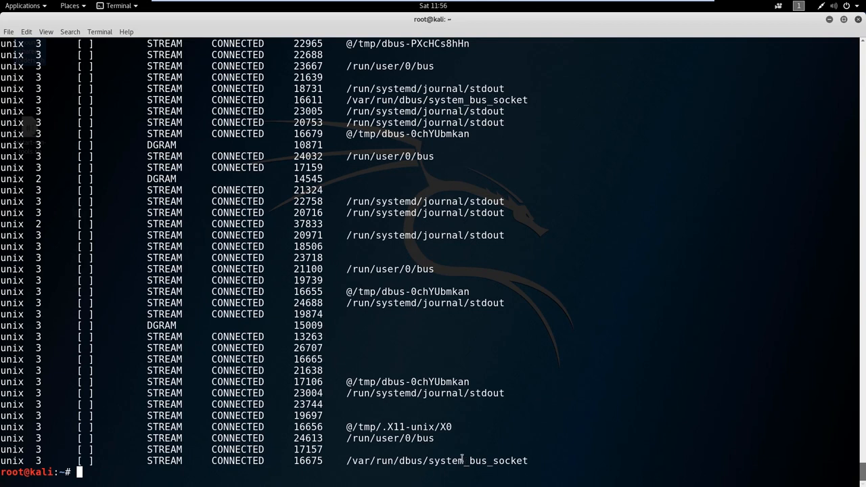
pyautogui.moveTo(441, 251)
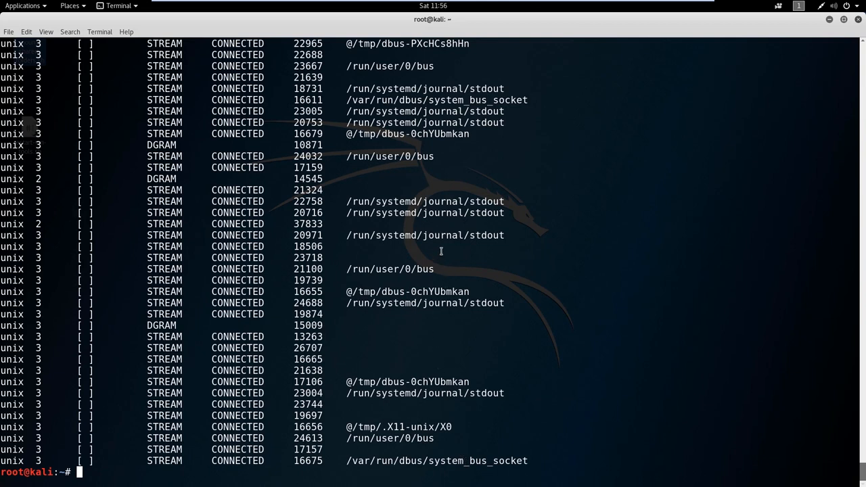
pyautogui.moveTo(506, 279)
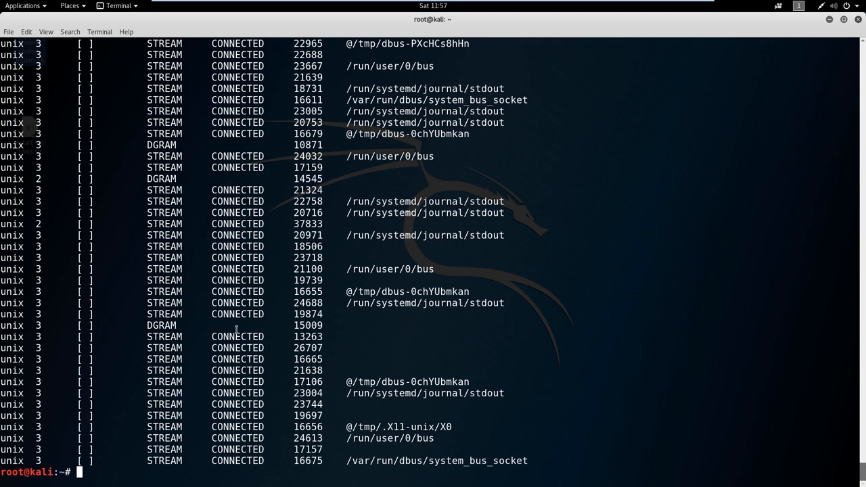
pyautogui.moveTo(373, 224)
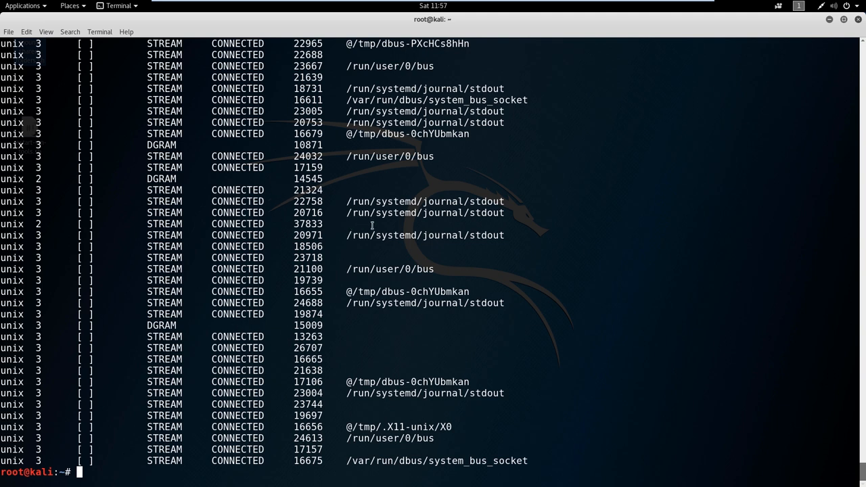
pyautogui.moveTo(836, 429)
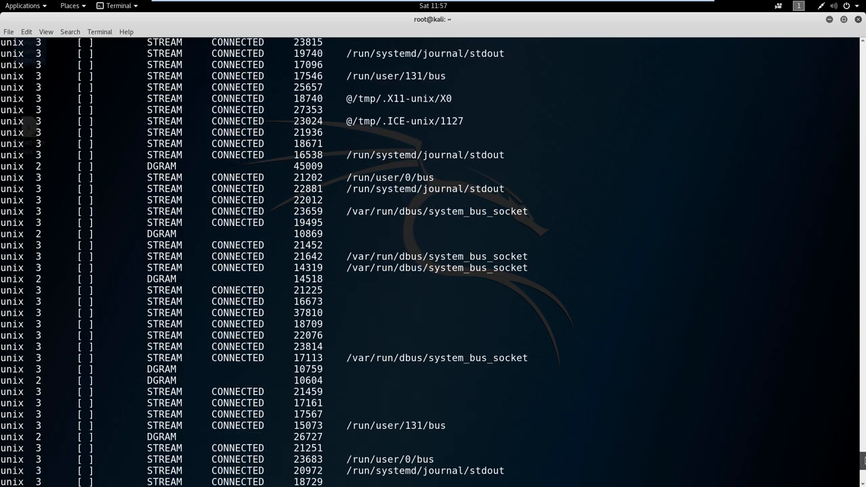
pyautogui.scroll(-3)
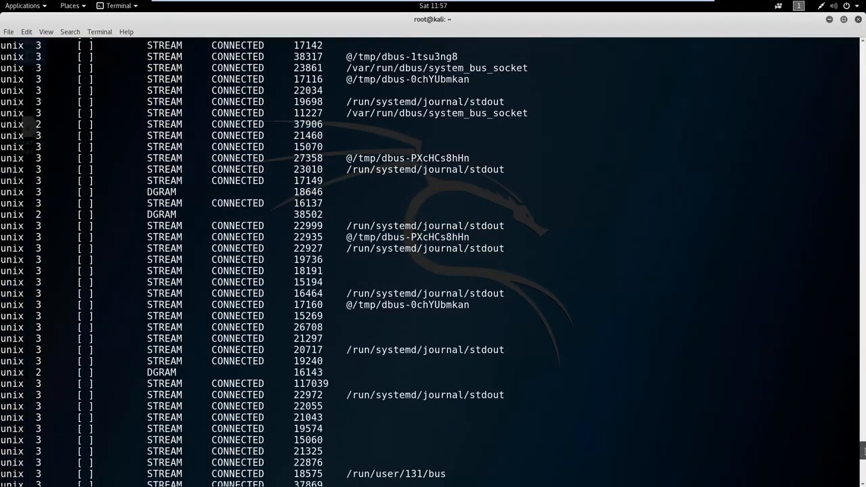
pyautogui.press('Return')
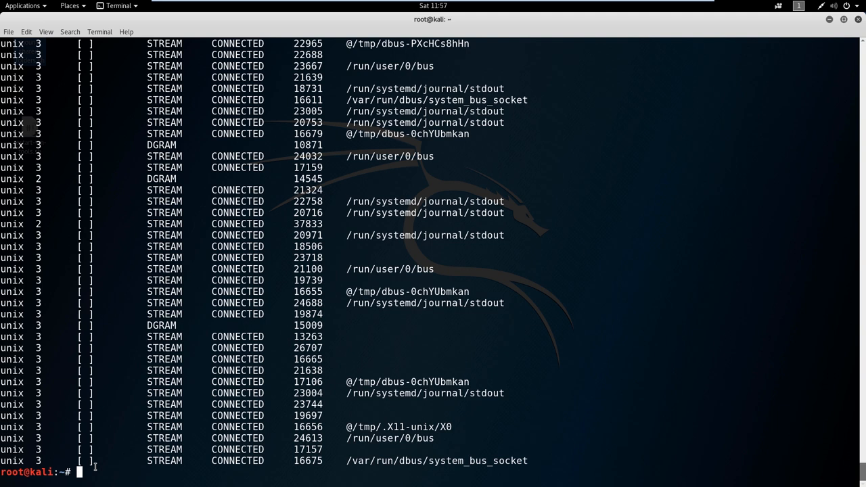
# Step: Run route to print the routing table with default gateway and 192.168.134.0 on eth0
pyautogui.write('route')
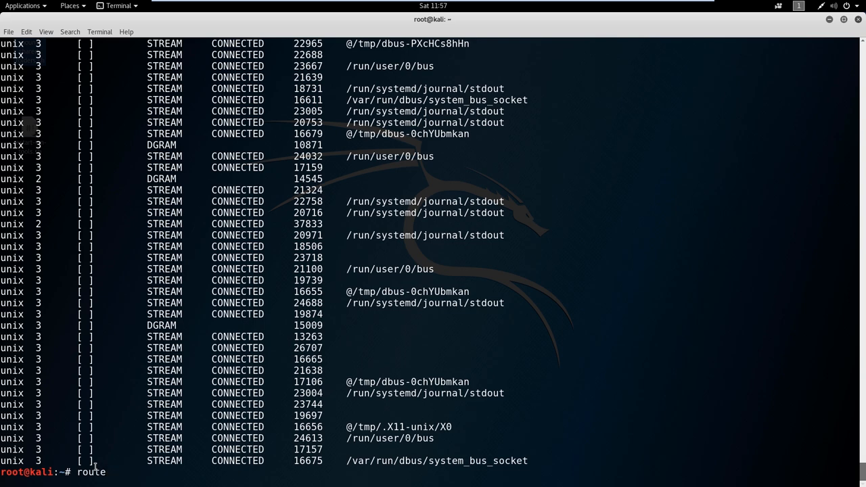
pyautogui.press('Return')
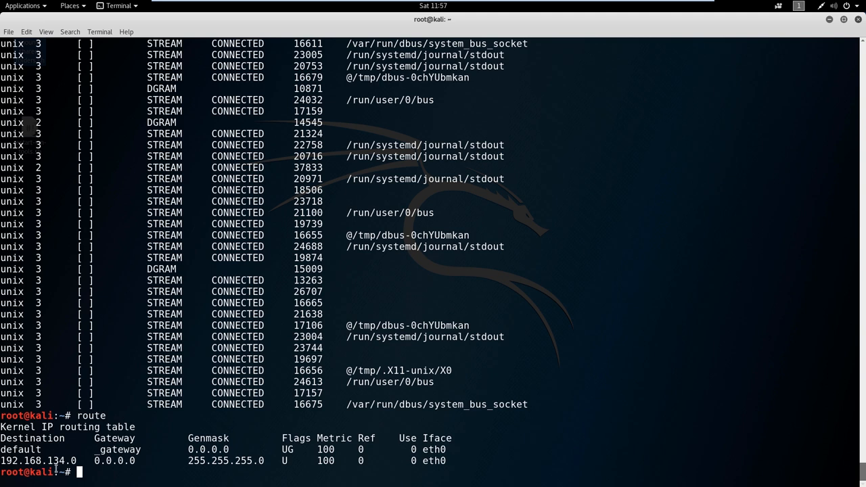
pyautogui.moveTo(141, 467)
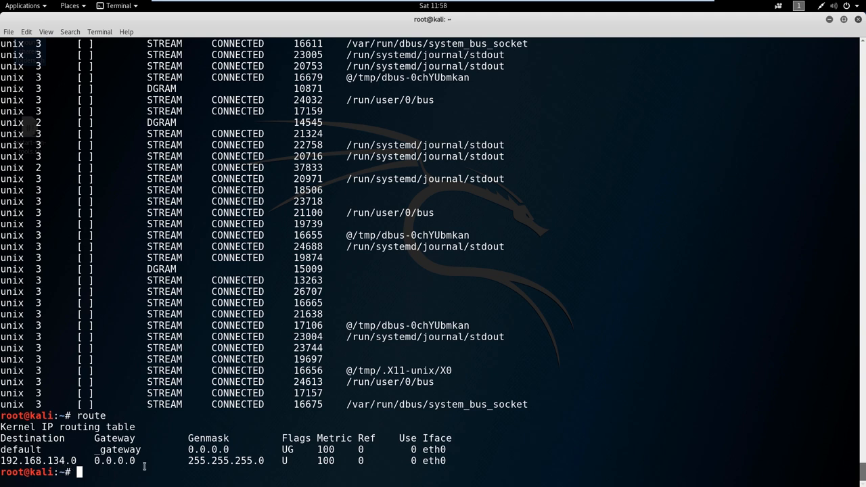
pyautogui.moveTo(160, 467)
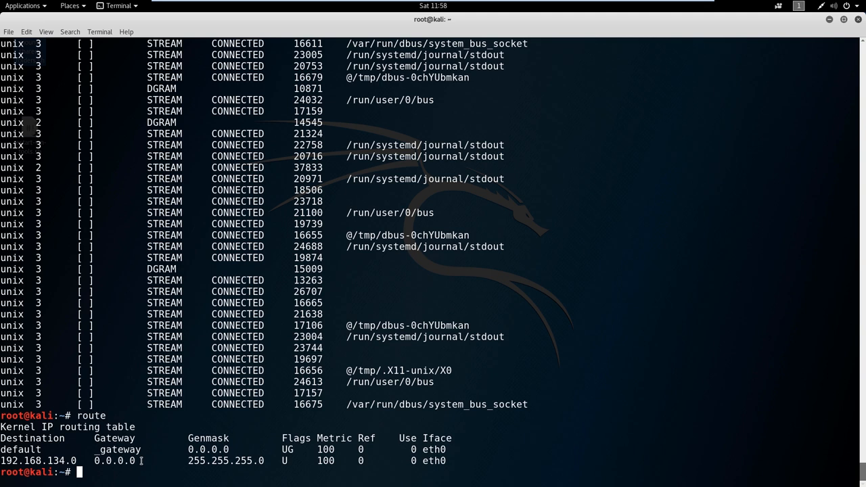
pyautogui.doubleClick(116, 461)
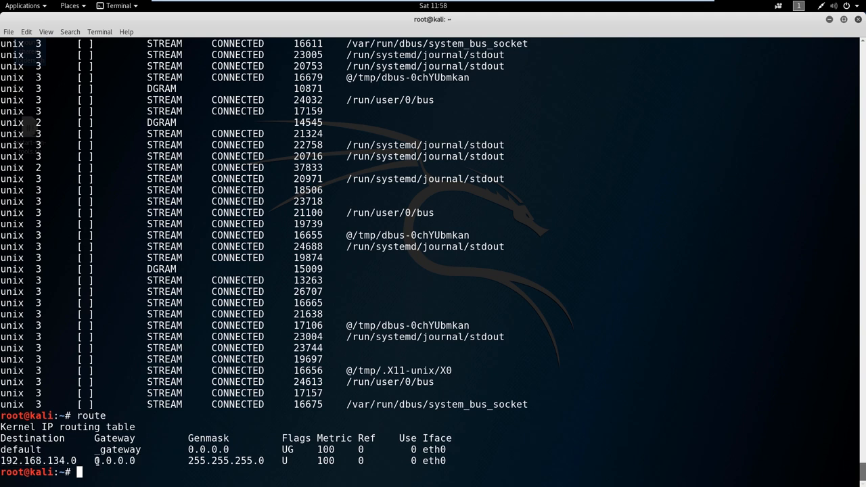
pyautogui.moveTo(98, 478)
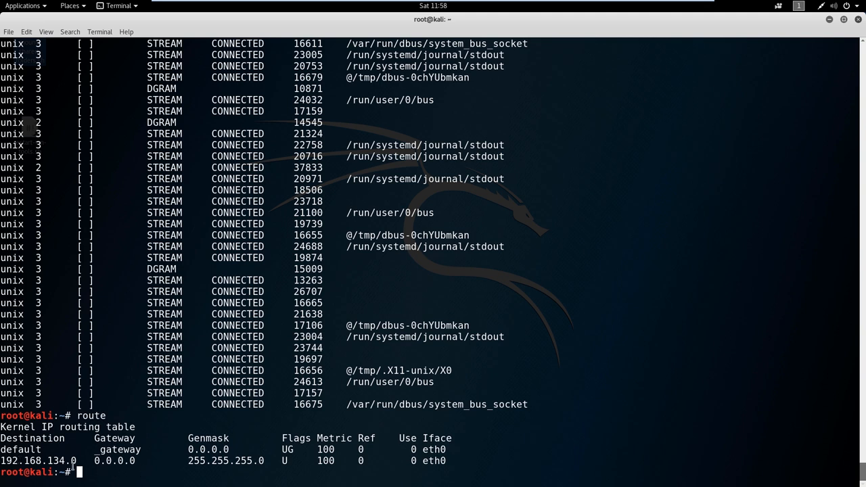
pyautogui.moveTo(114, 437)
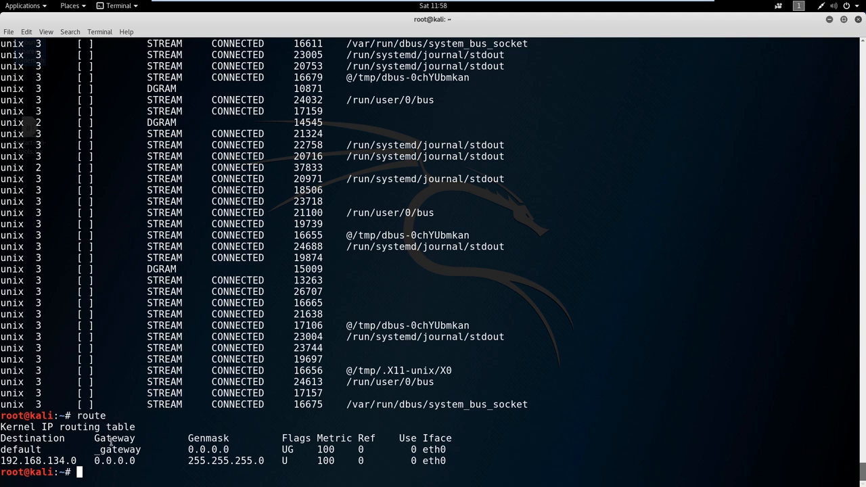